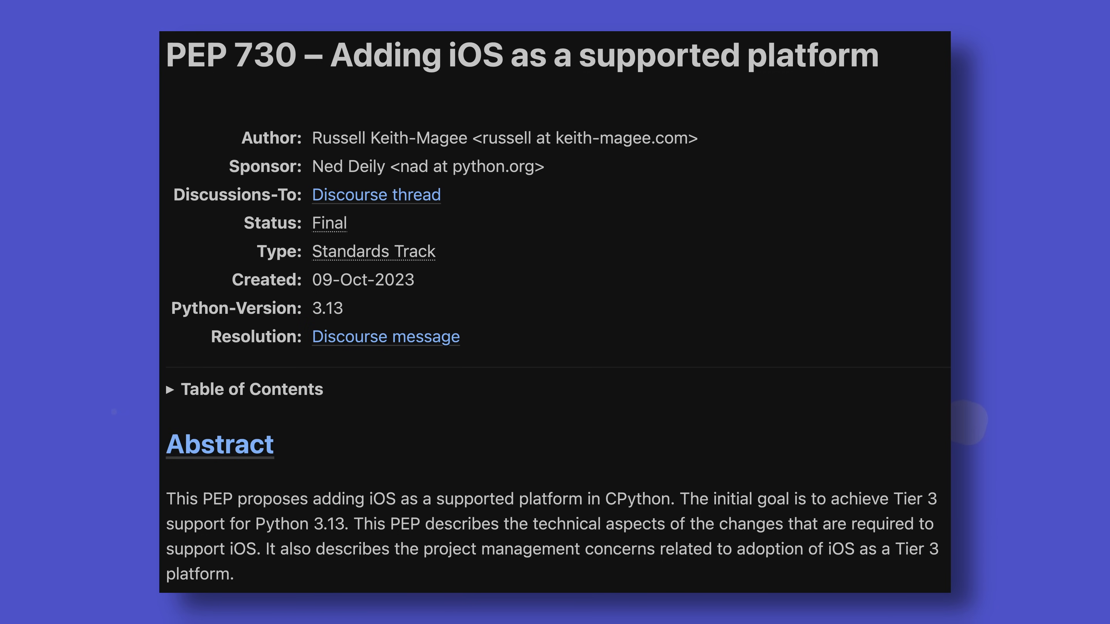
Scroll the PEP 730 iOS page down through its header and abstract.
scroll(down, 3)
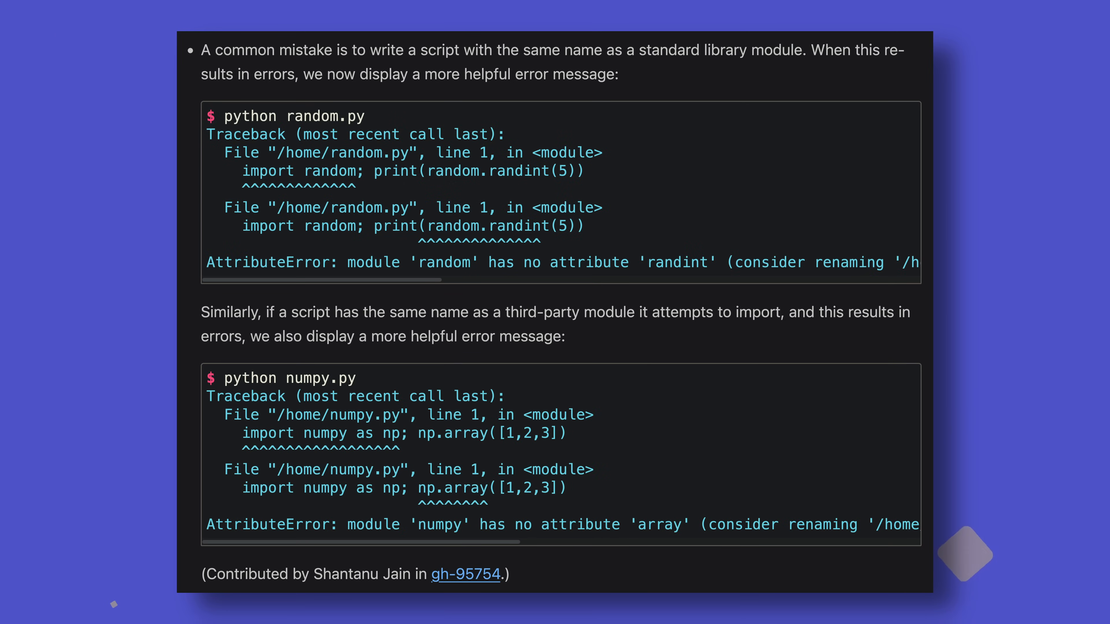
Scroll What's New to the random.py and numpy.py shadowing traceback examples.
scroll(down, 3)
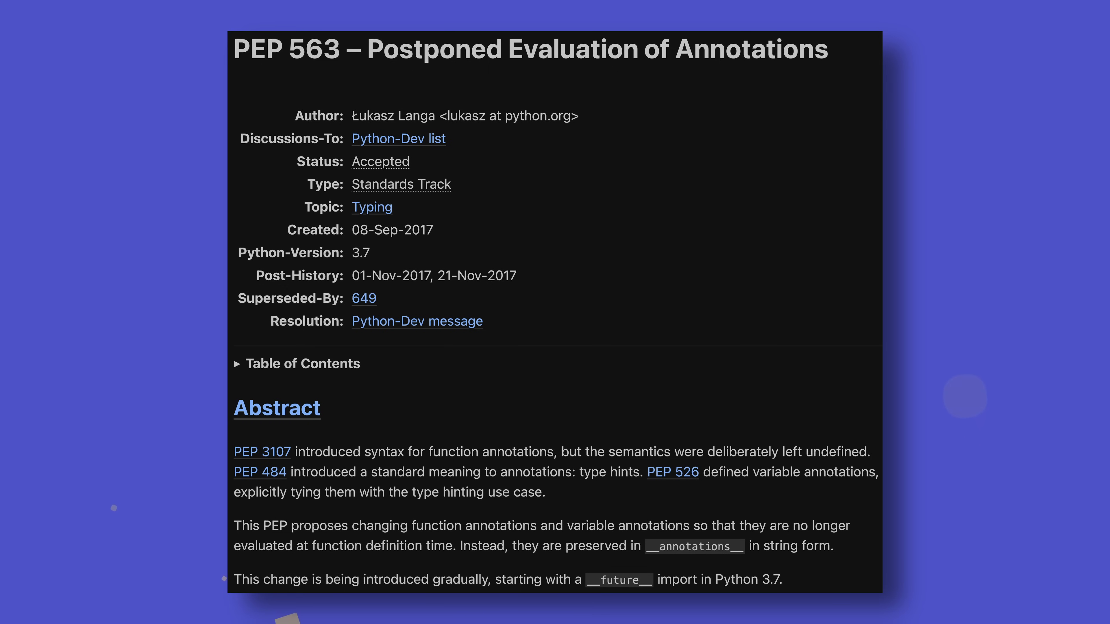
Follow the Superseded-By link to PEP 649 and reach the annotations dict example.
click(363, 299)
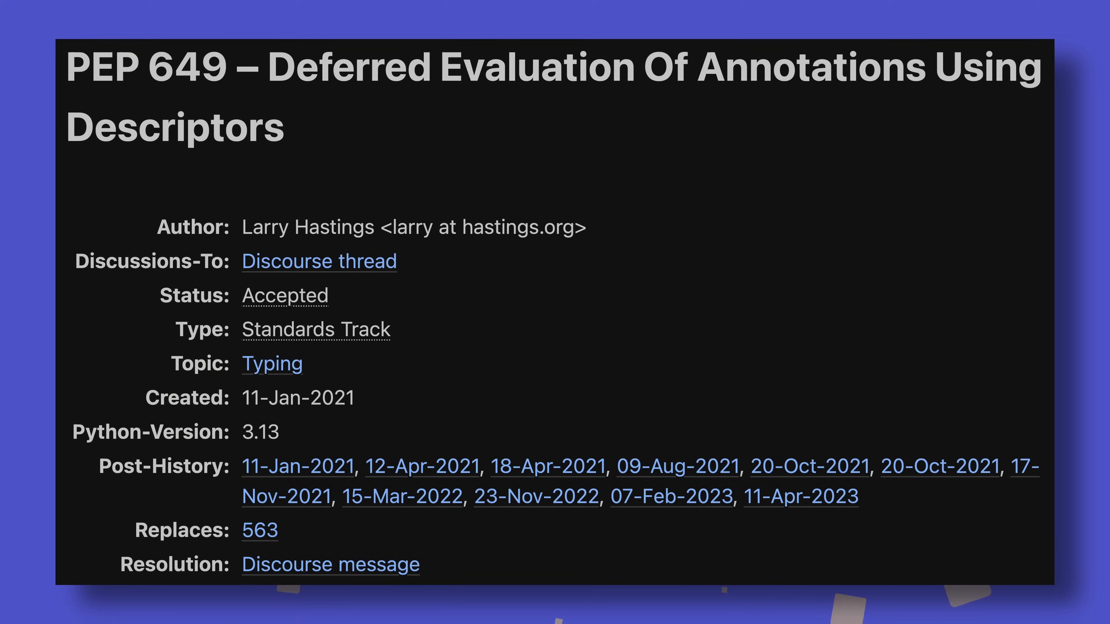
scroll(down, 3)
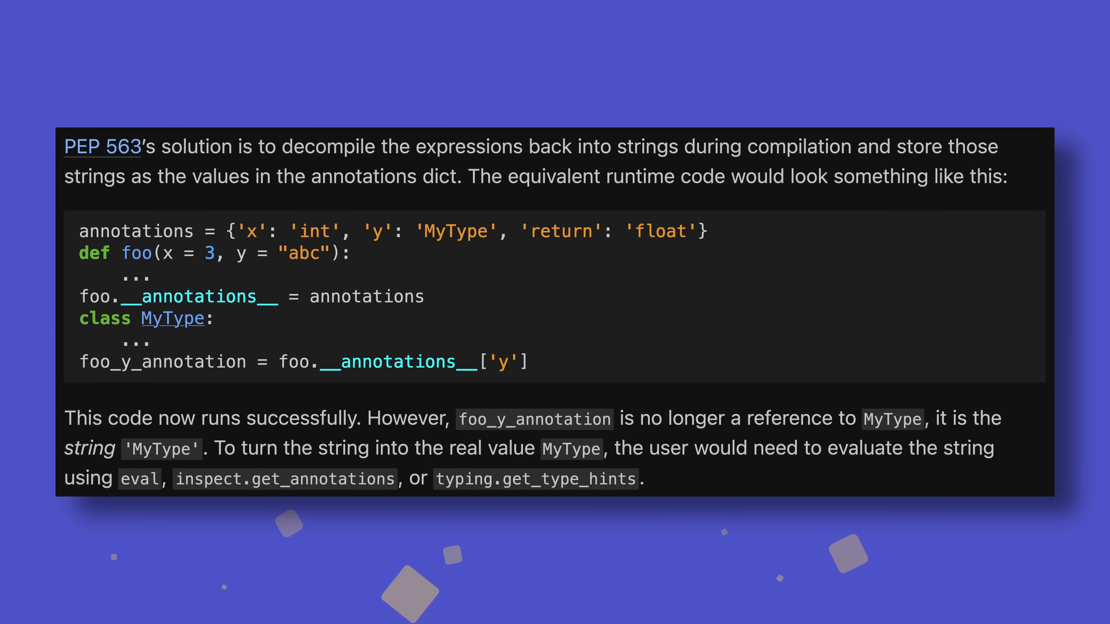